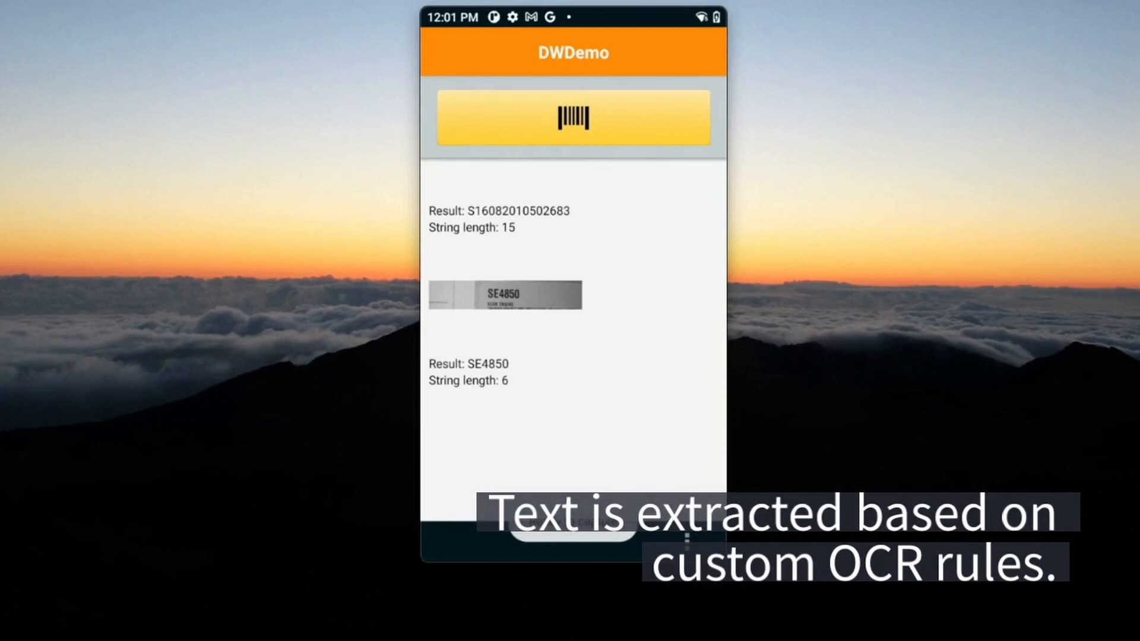
Bring up DWDemo's options menu from the overflow button.
left_click(690, 591)
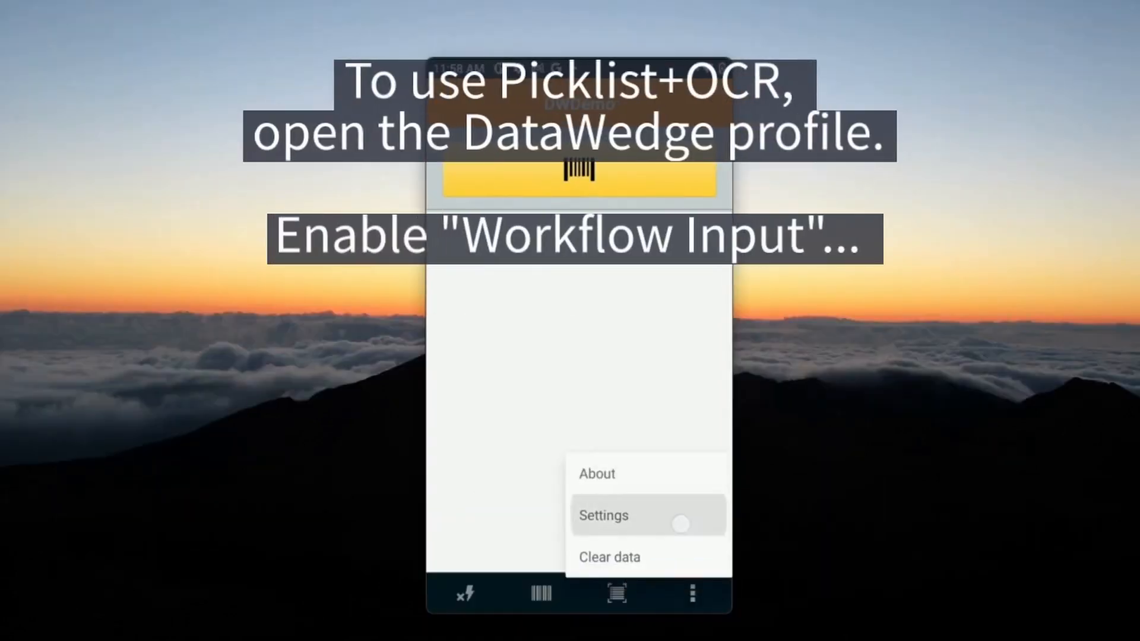
Enable Workflow Input in the DWDemo profile, confirm with YES, and turn on Picklist + OCR.
left_click(603, 515)
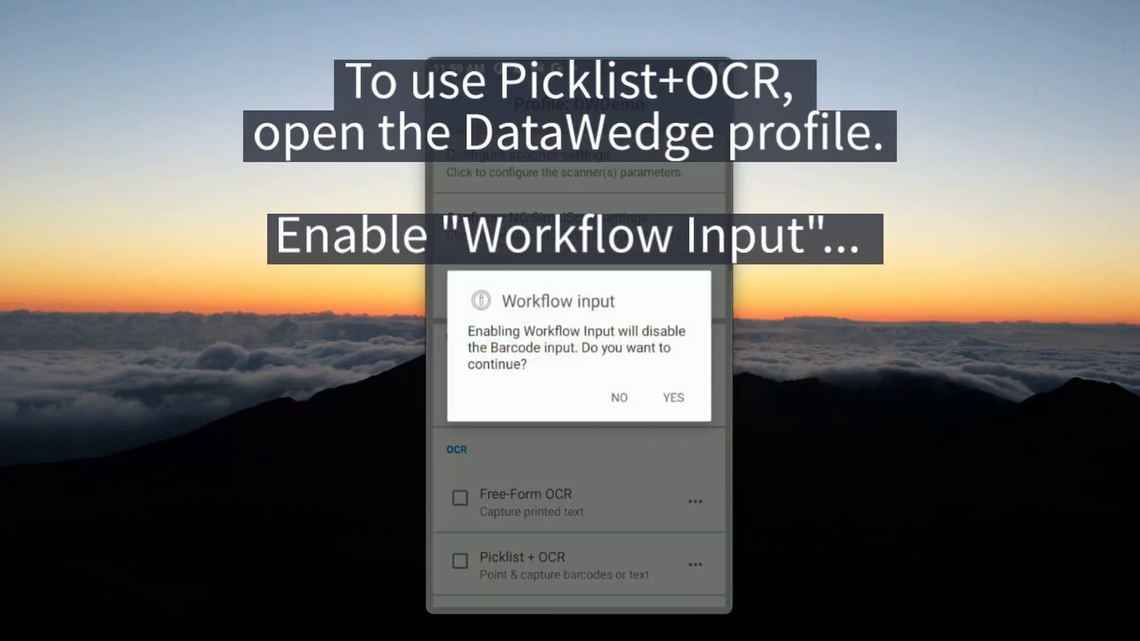
left_click(673, 398)
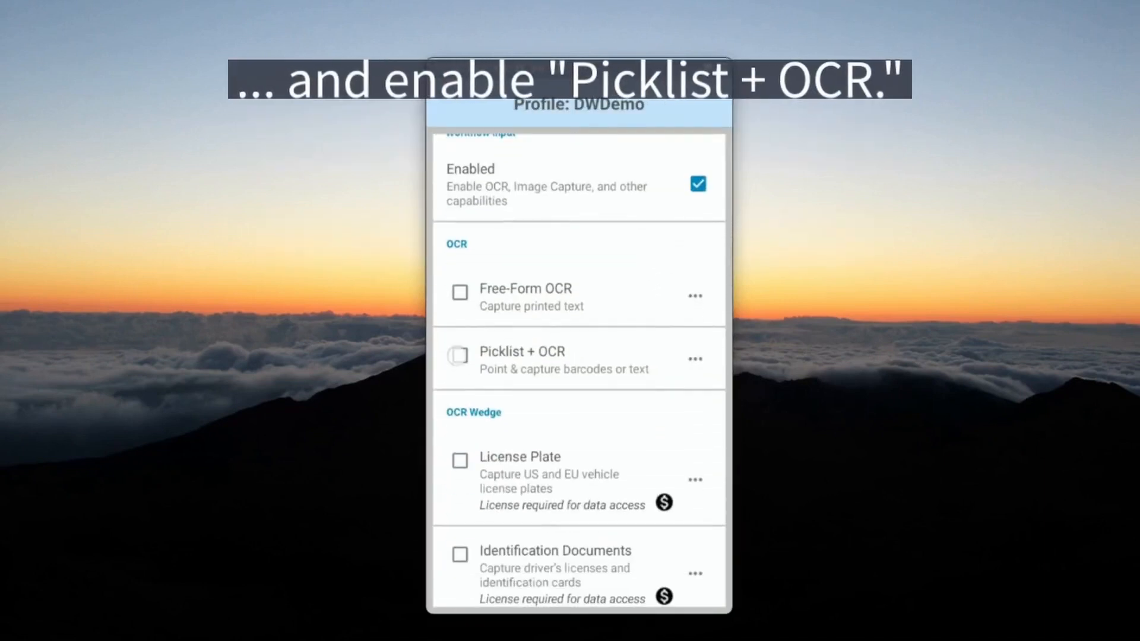
left_click(459, 356)
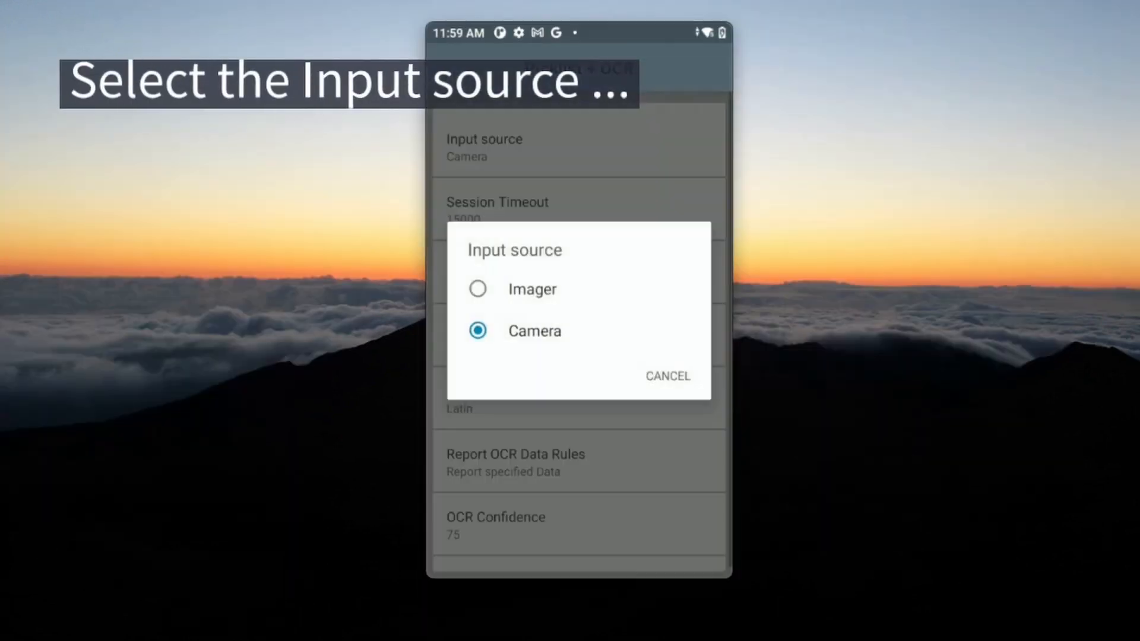
Set Picklist + OCR's input source to Camera and keep Latin as the recognition script.
left_click(477, 289)
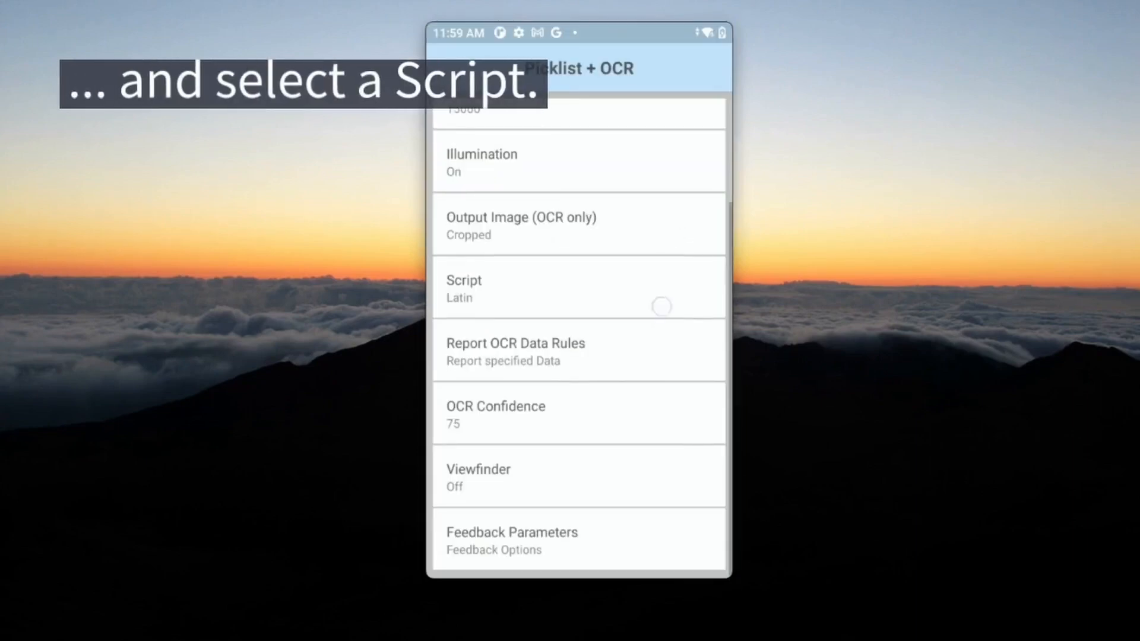
left_click(579, 288)
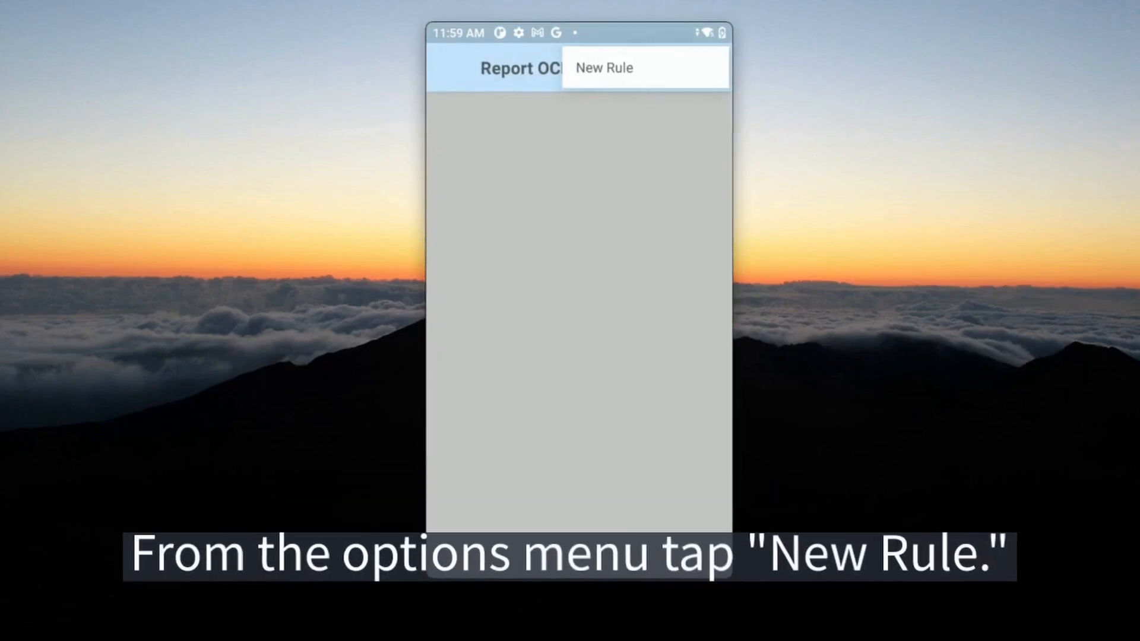
Create a new Report OCR Data Rules rule named 'example' and go into its settings.
left_click(604, 67)
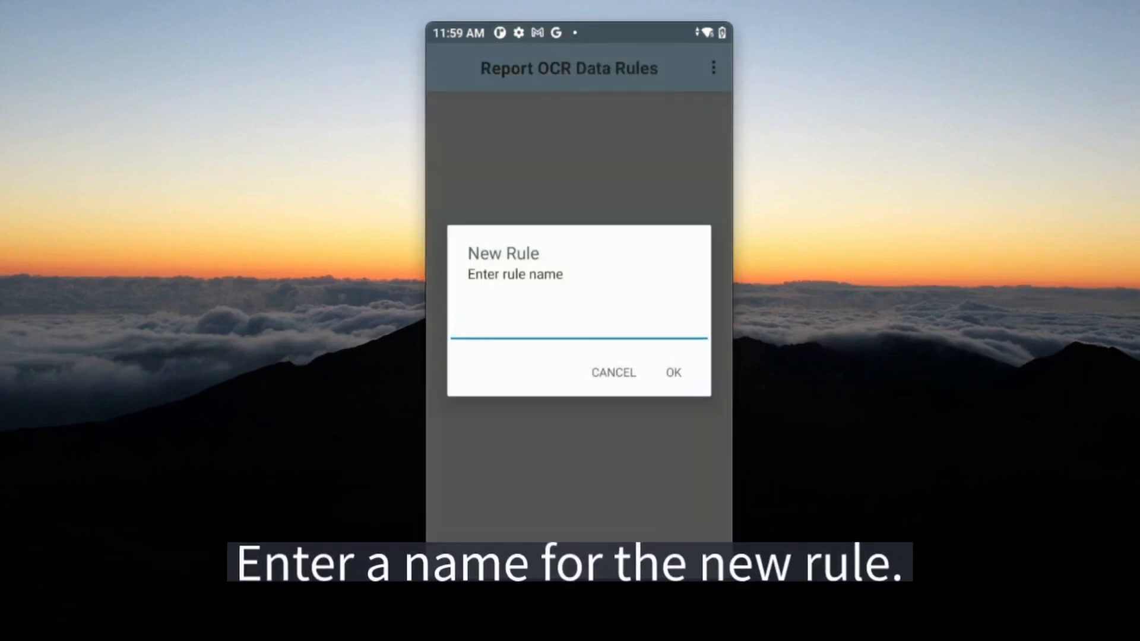
type("exampl")
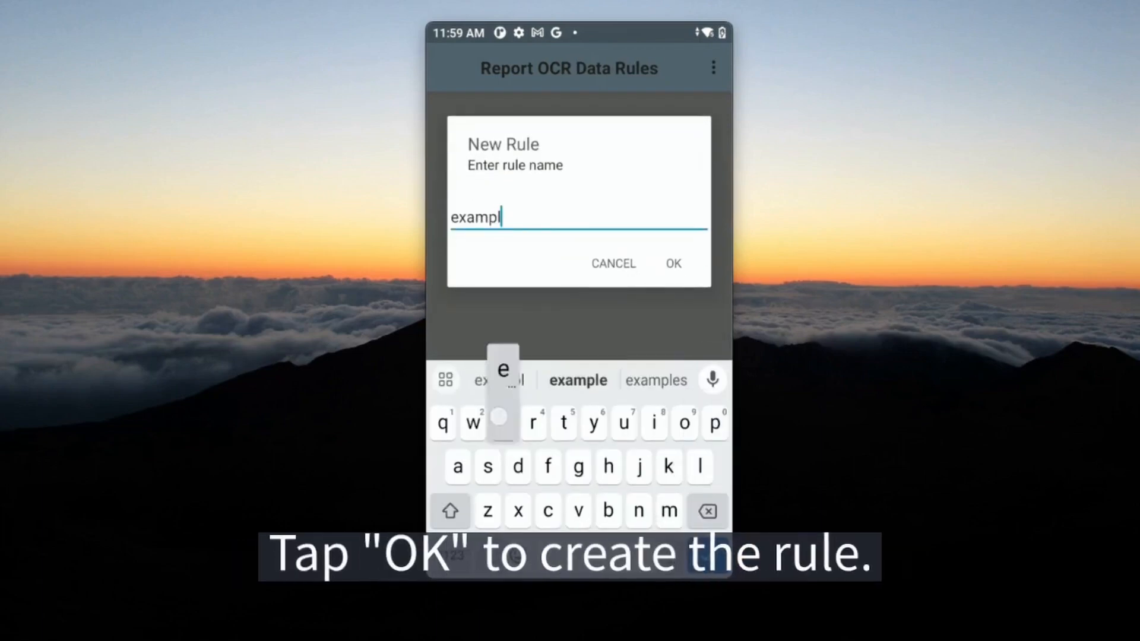
left_click(672, 264)
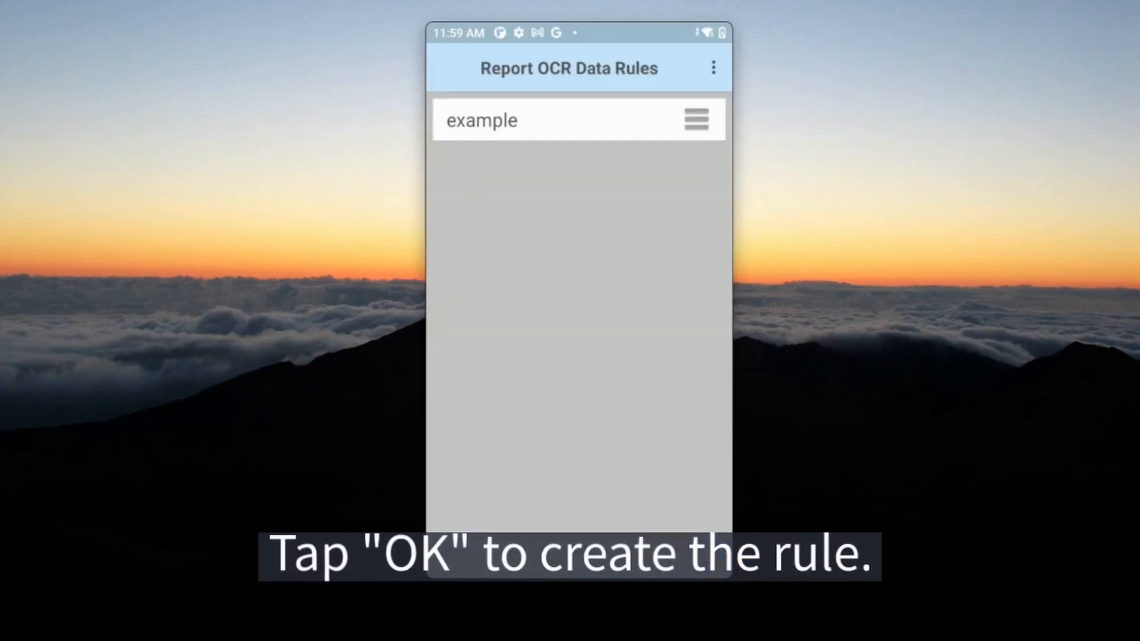
left_click(482, 119)
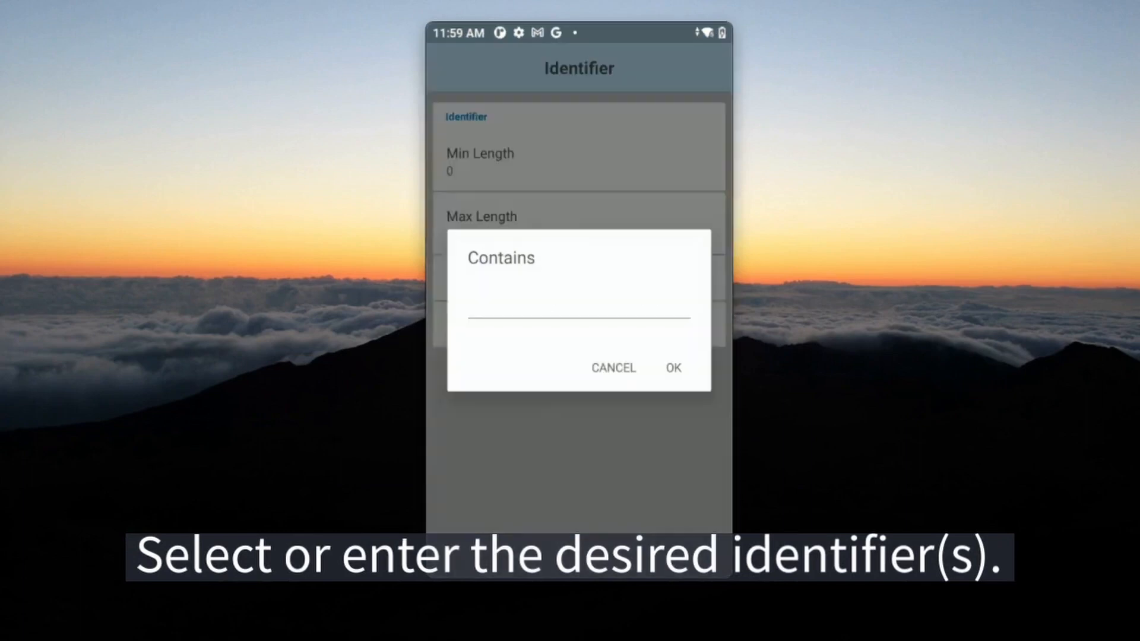
Set the identifier Contains value to se4 and enable Ignore Case Sensitivity.
left_click(673, 368)
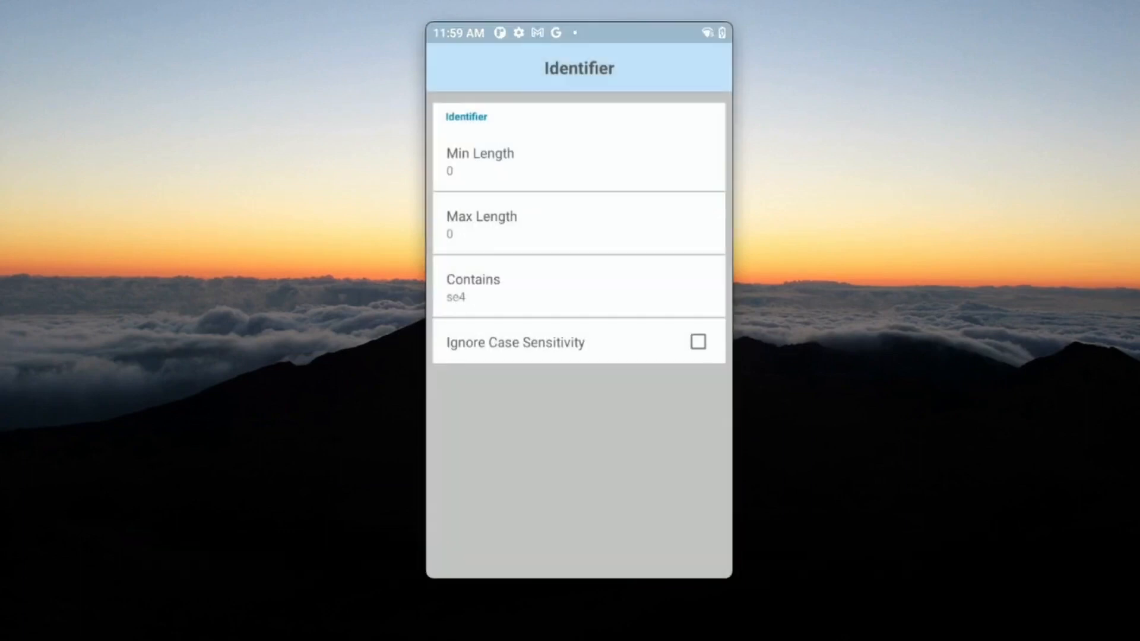
left_click(698, 342)
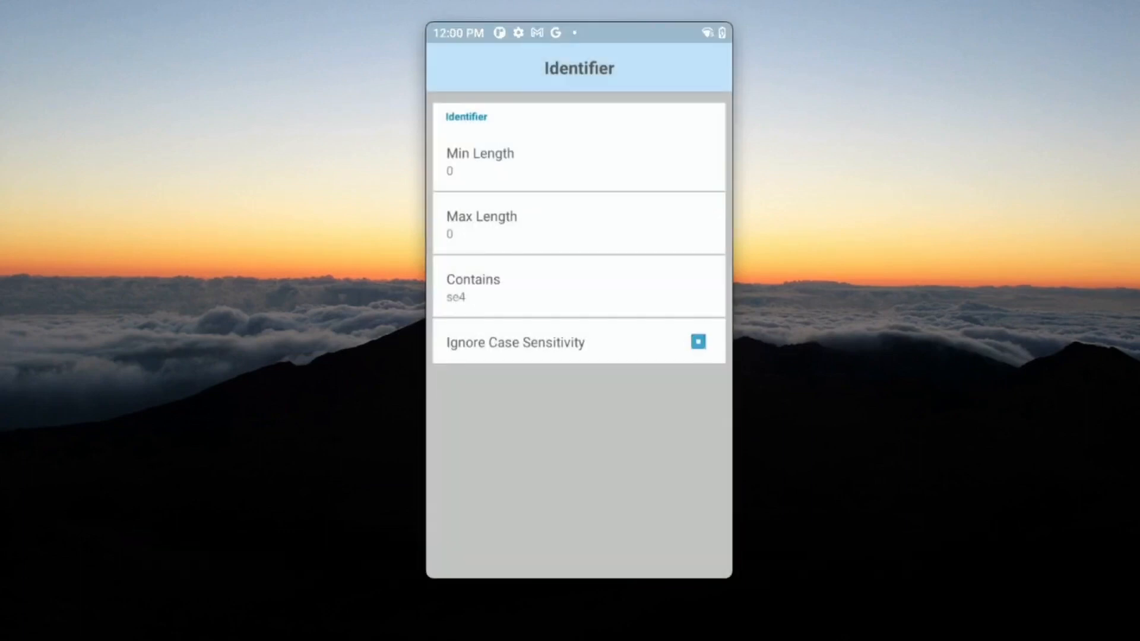
left_click(698, 342)
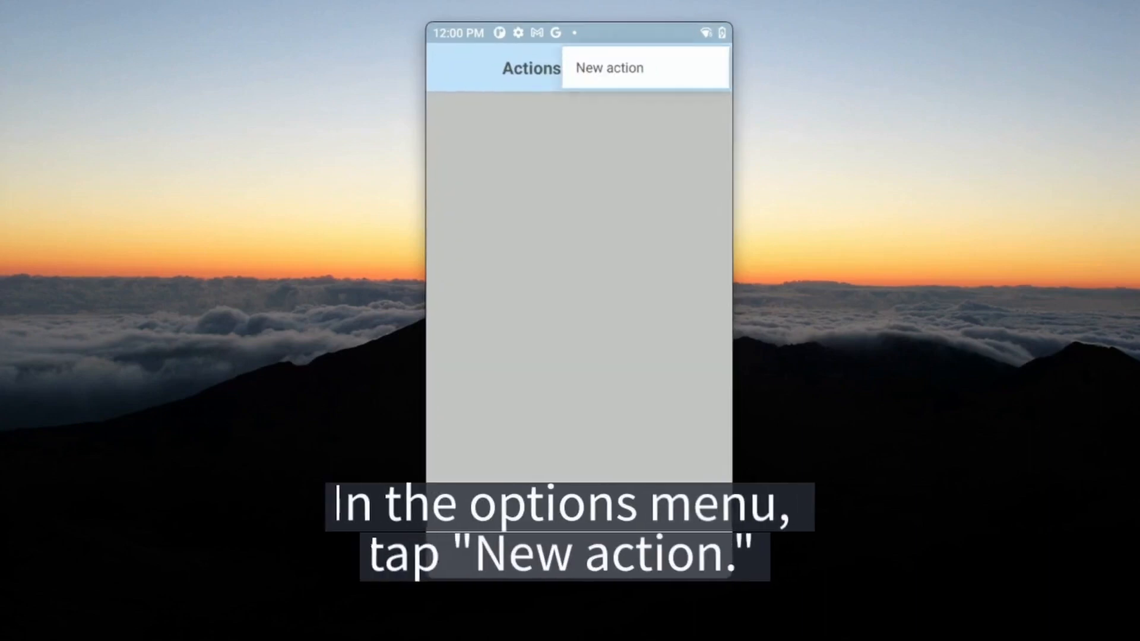
Start adding a new action to the example rule's Actions list.
left_click(609, 68)
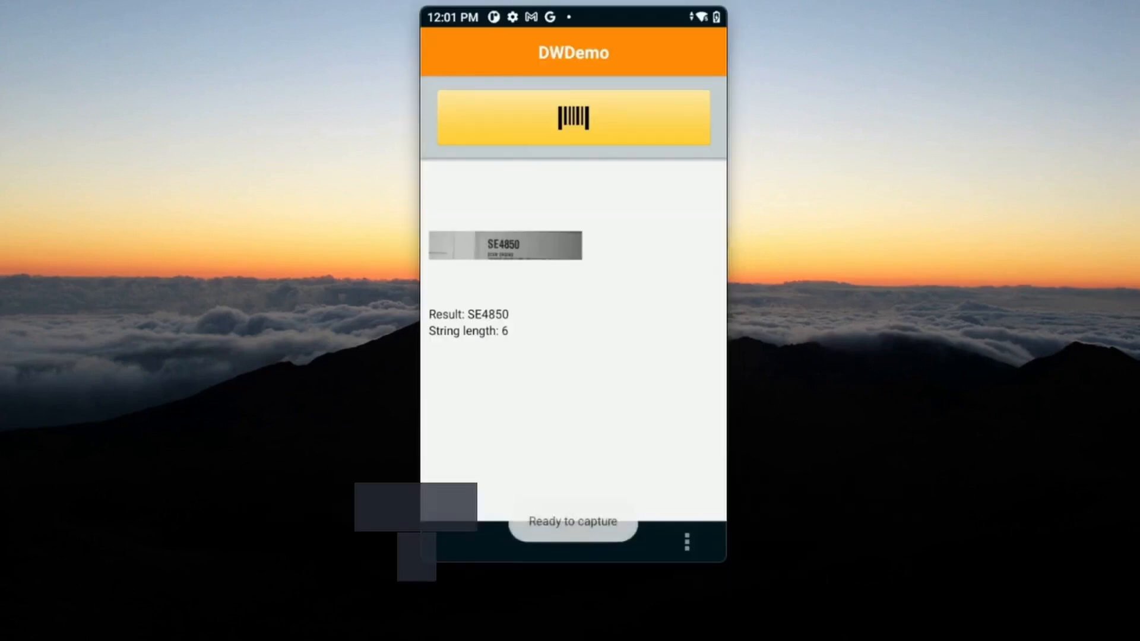
Clear DWDemo's previous results and start a camera capture framing the SE4850 label.
left_click(573, 120)
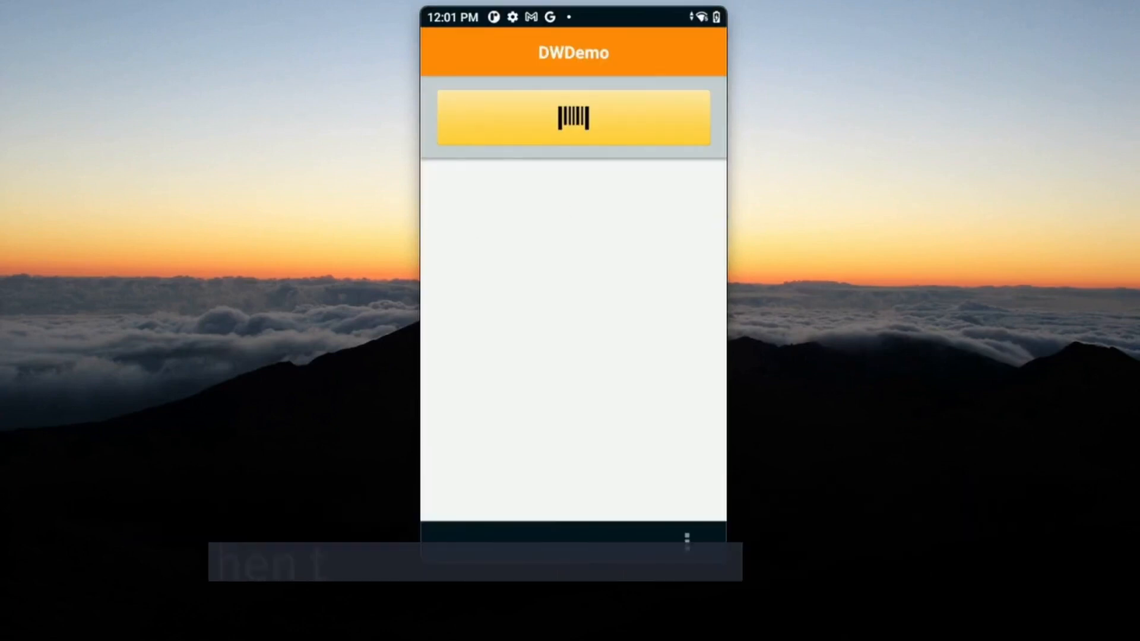
left_click(574, 116)
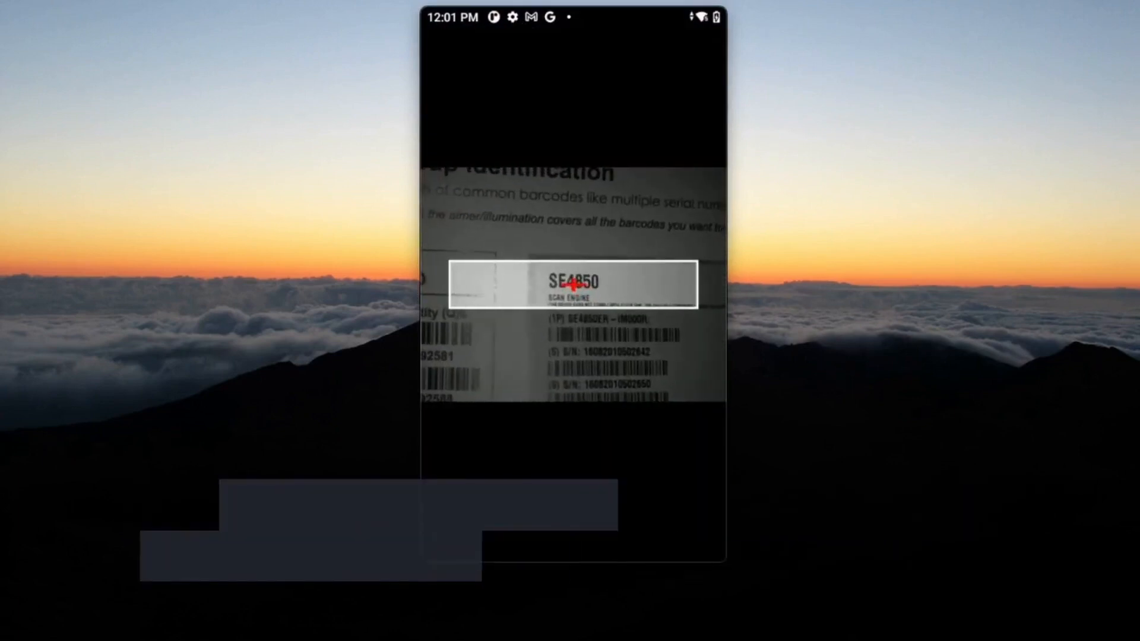